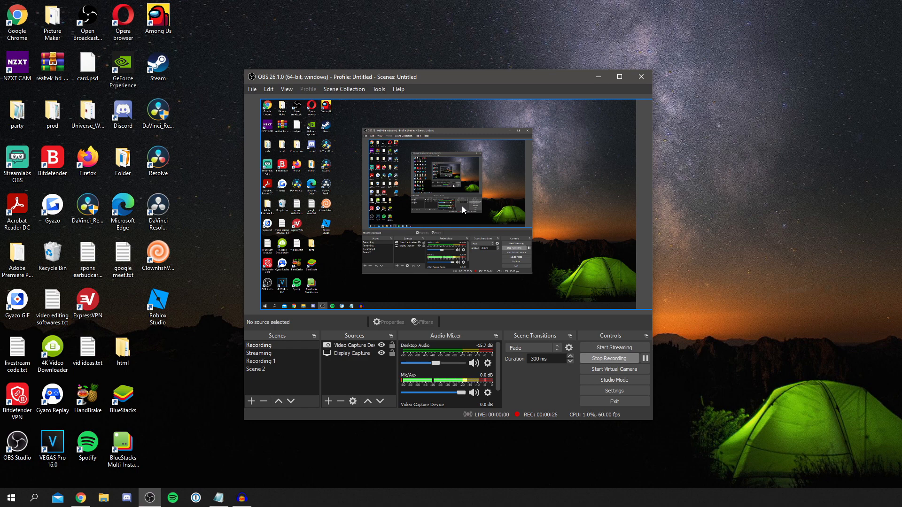
mouse_move(445, 41)
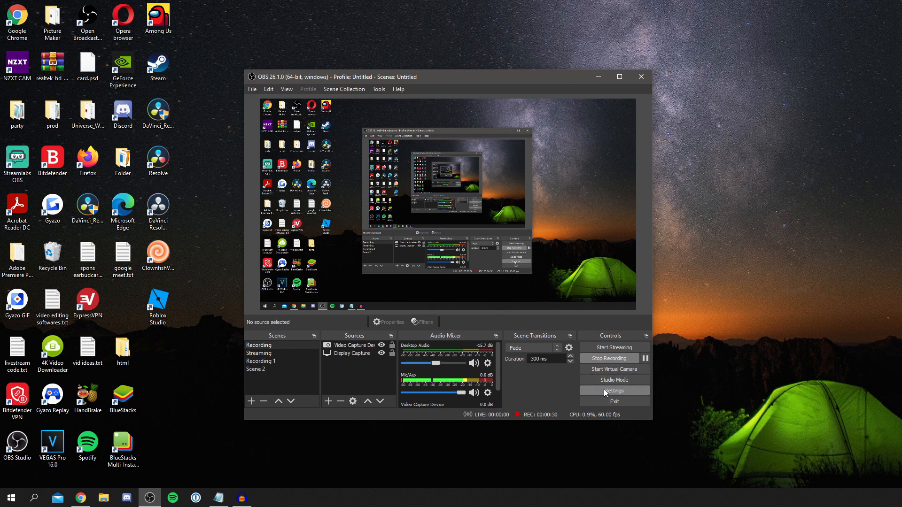
Step: Bring up the Stream page showing a custom service with empty server and stream key
left_click(614, 391)
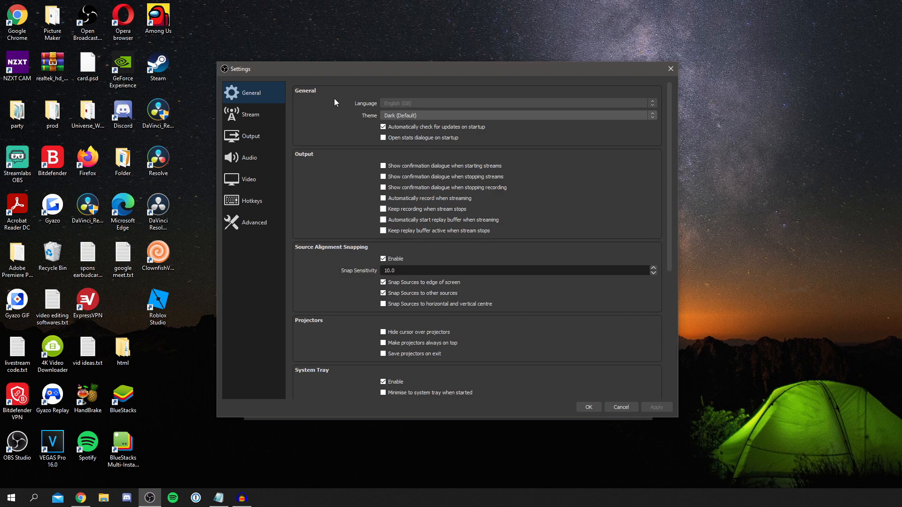
mouse_move(250, 115)
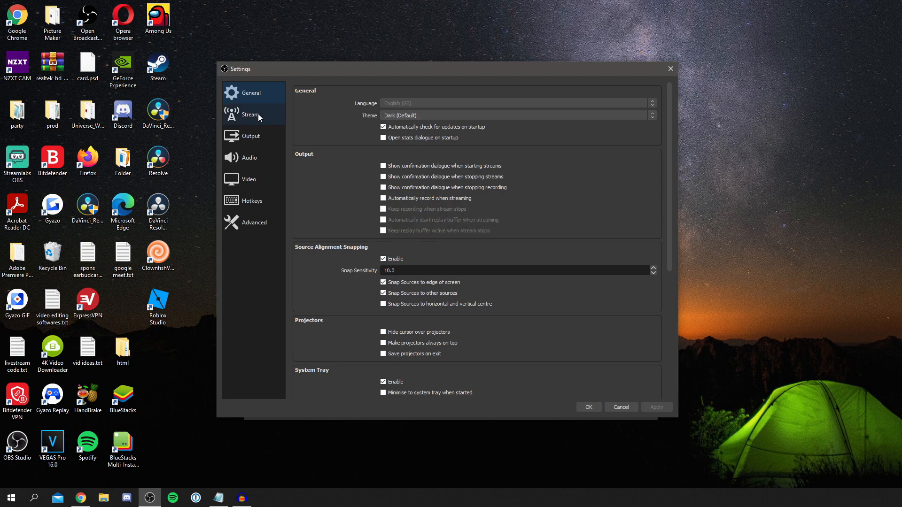
left_click(250, 115)
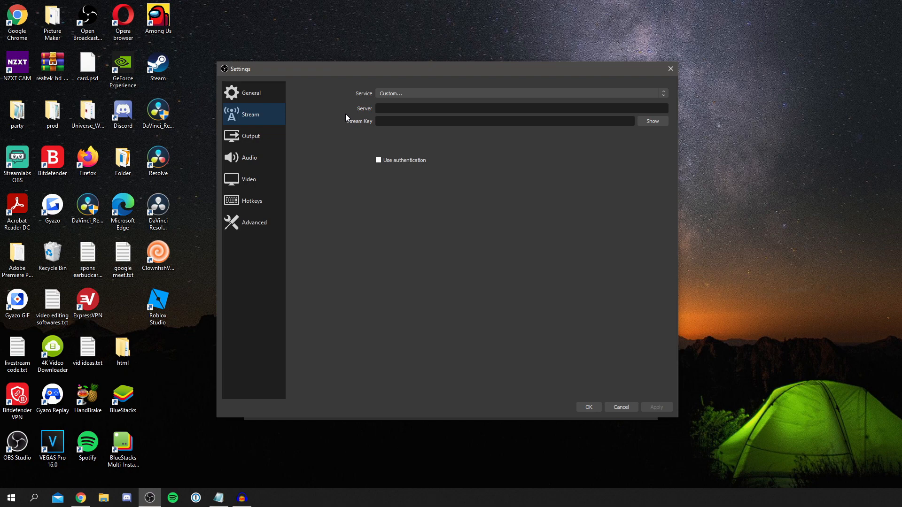
Step: Show the Output page's advanced streaming options: CBR at 2500 Kbps, Quality preset
left_click(250, 135)
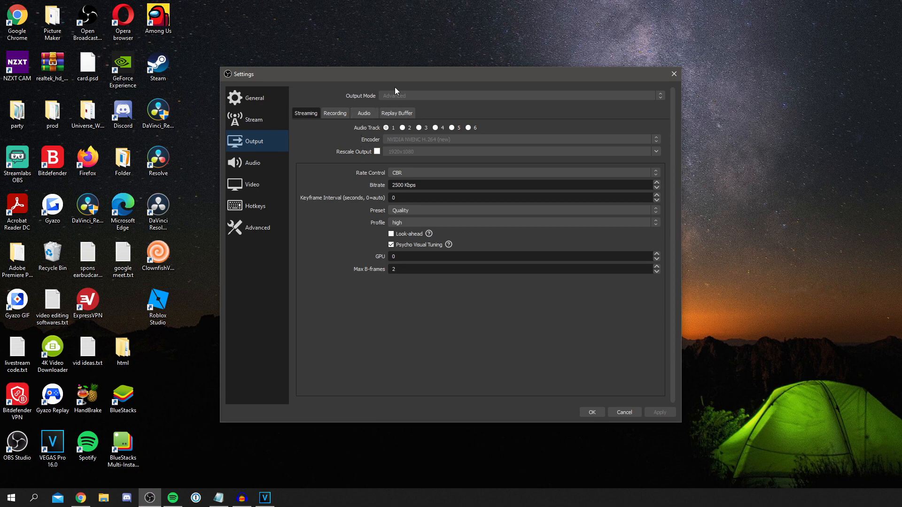
Step: Show the Recording output options: MP4 to the tutorial folder, CBR at 15000 Kbps
left_click(335, 113)
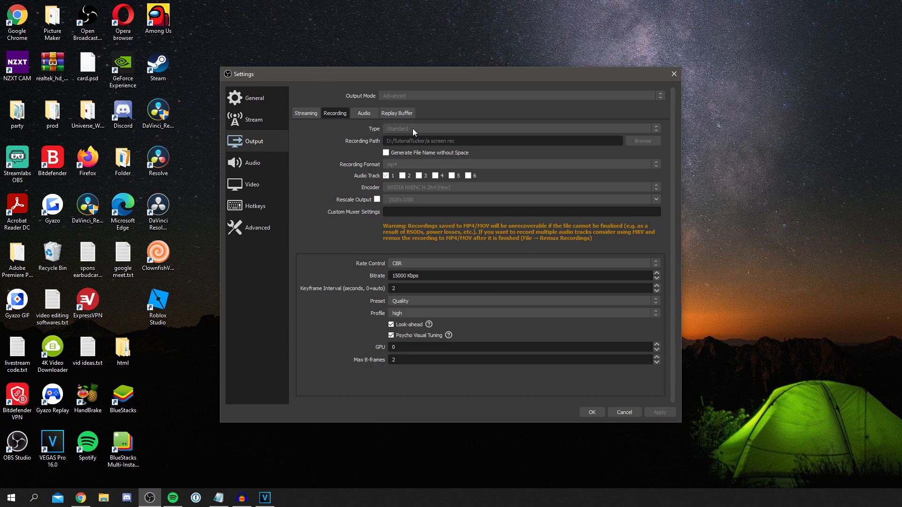
mouse_move(423, 188)
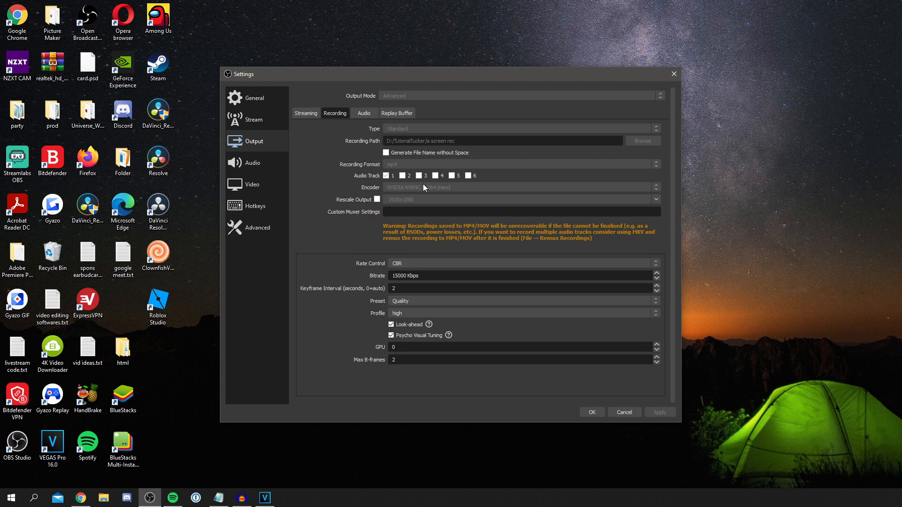
mouse_move(390, 167)
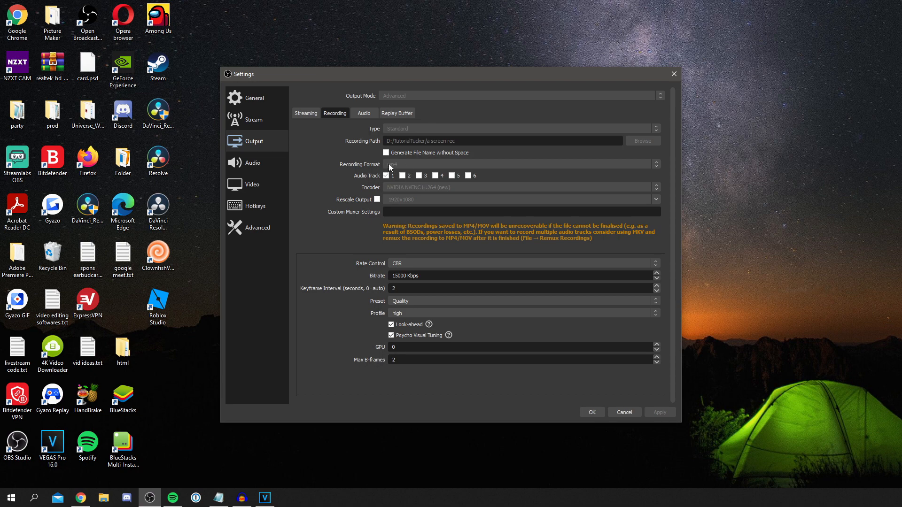
mouse_move(405, 168)
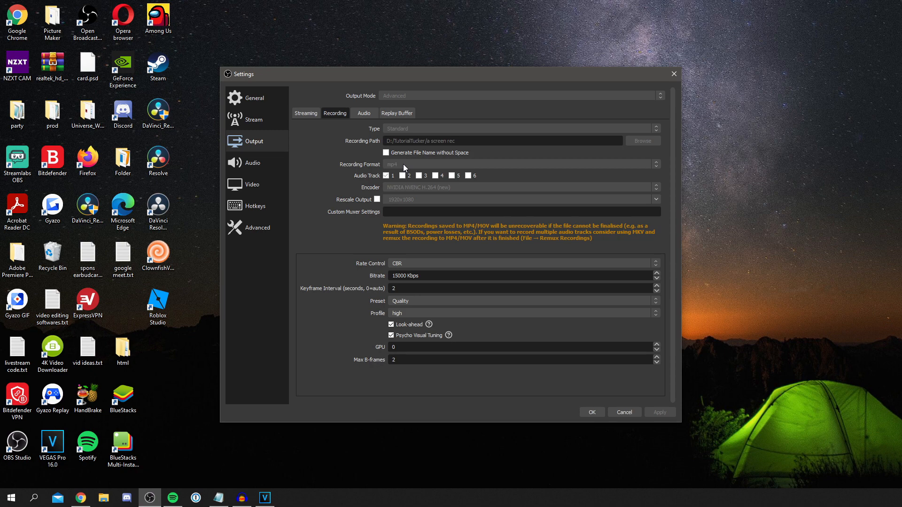
mouse_move(404, 175)
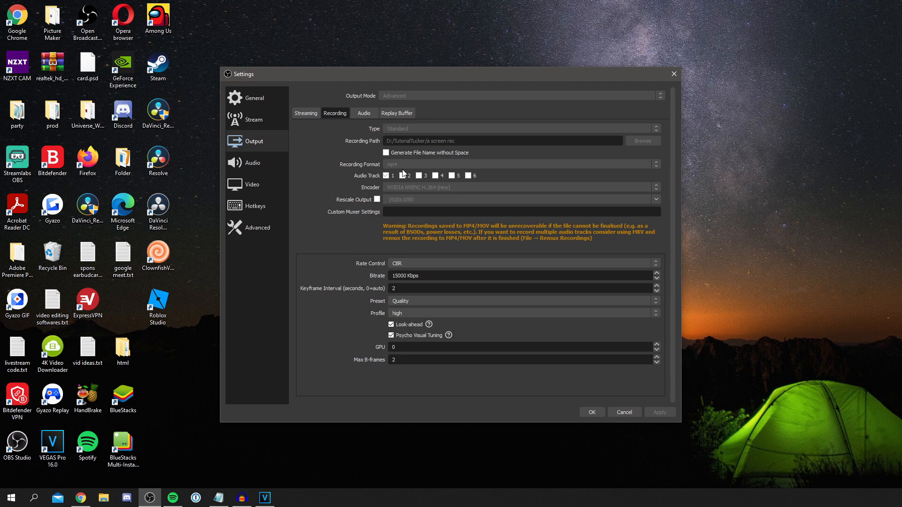
mouse_move(417, 173)
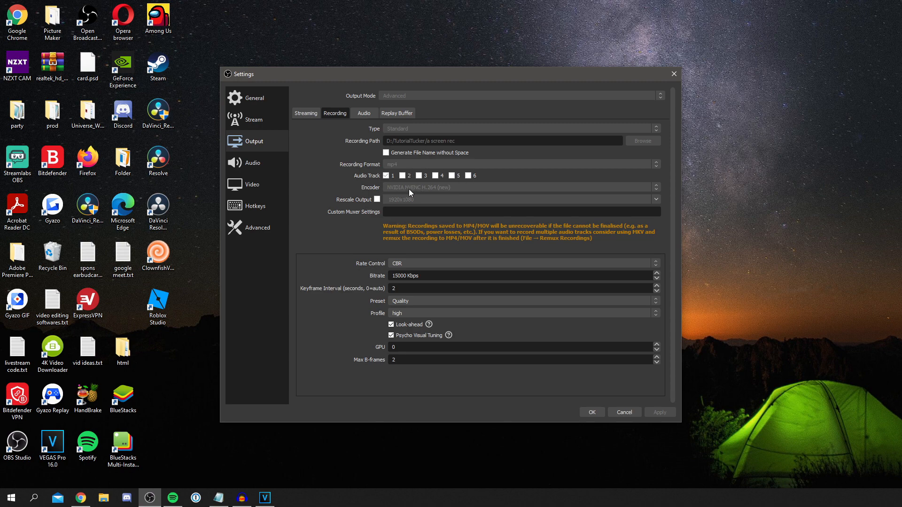
mouse_move(419, 196)
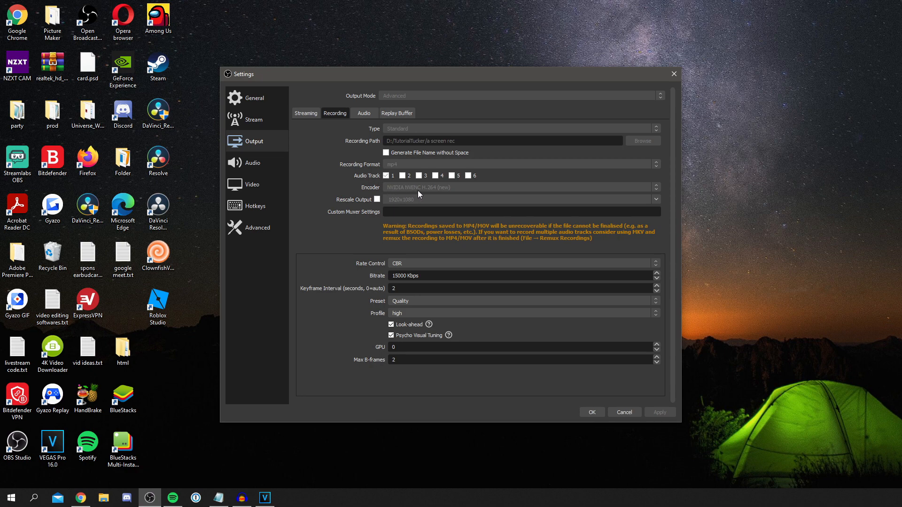
mouse_move(414, 190)
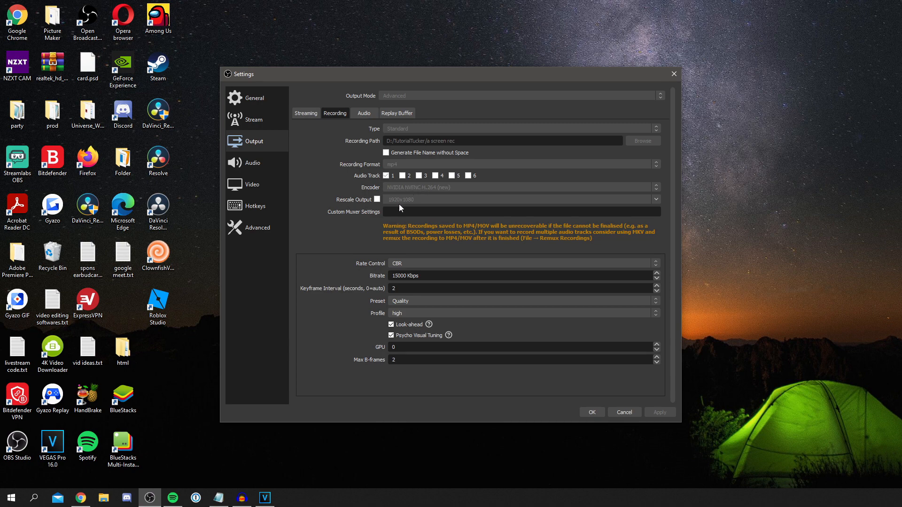
mouse_move(381, 206)
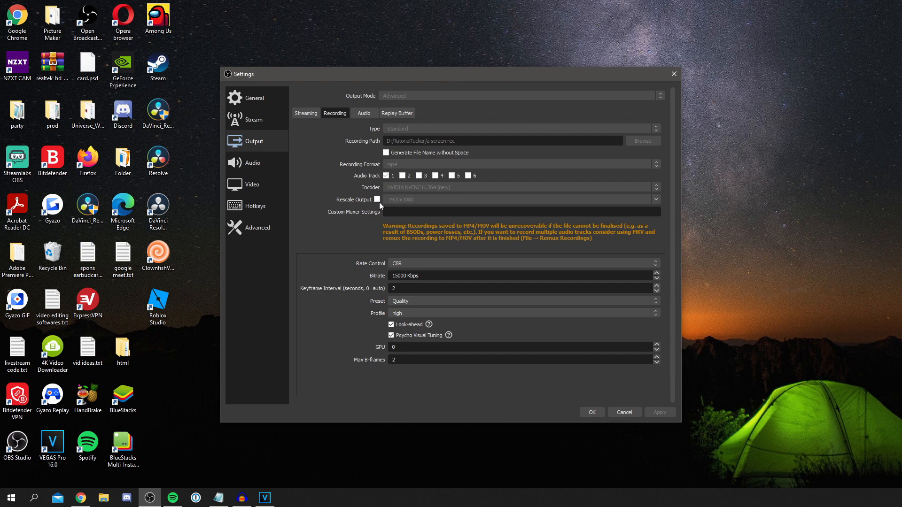
mouse_move(352, 218)
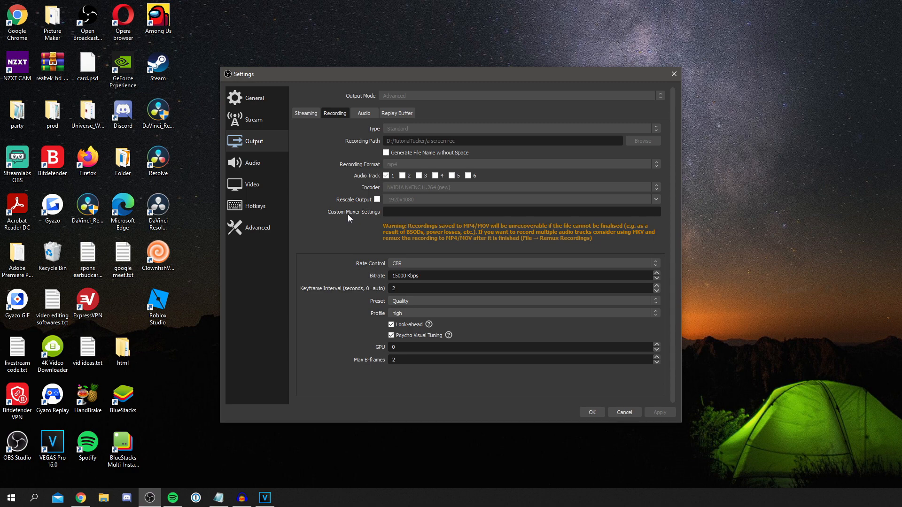
mouse_move(363, 263)
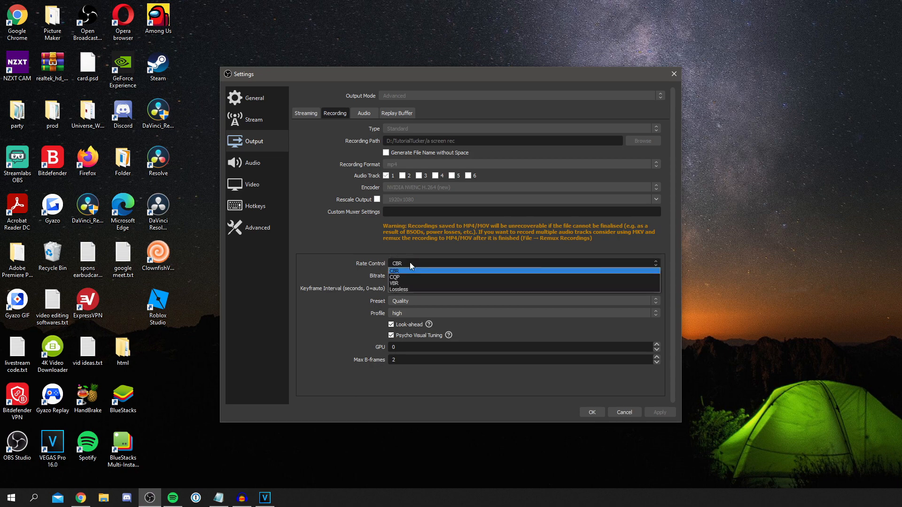
Step: Review the recording rate control choices, keeping CBR at 15000 Kbps
left_click(395, 271)
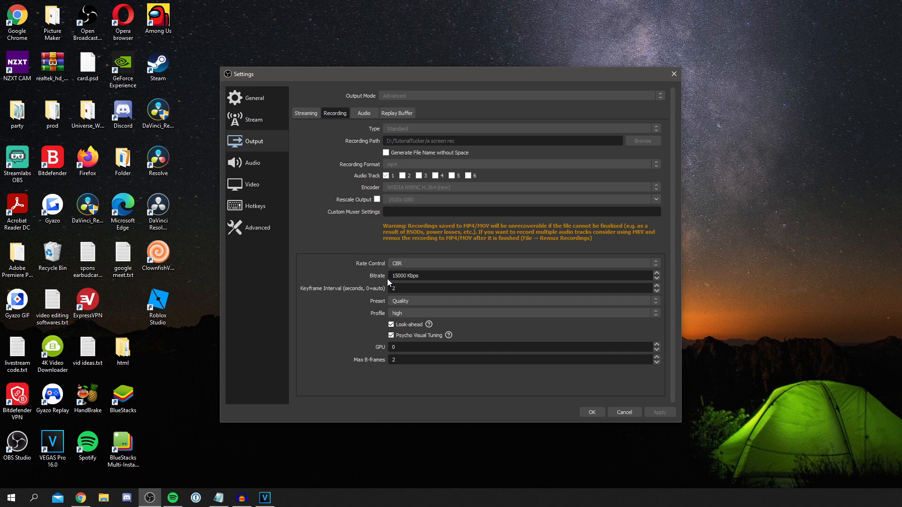
mouse_move(387, 250)
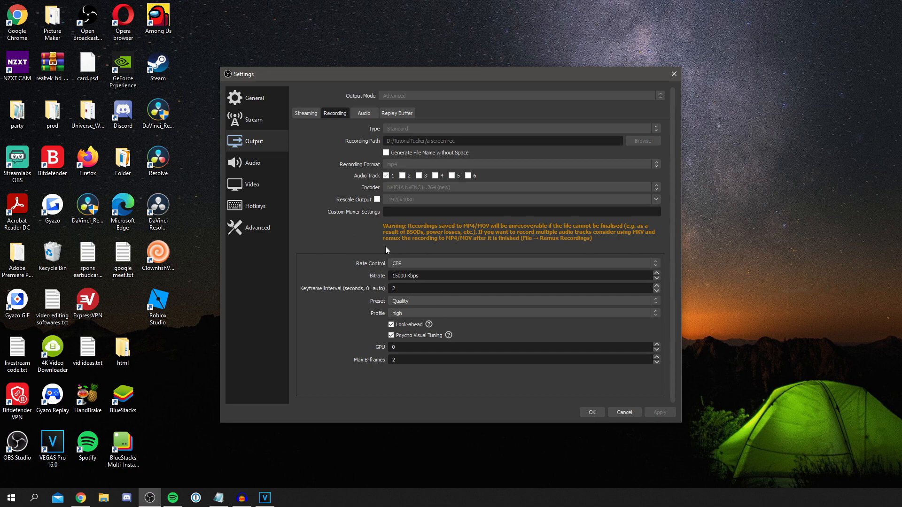
mouse_move(383, 241)
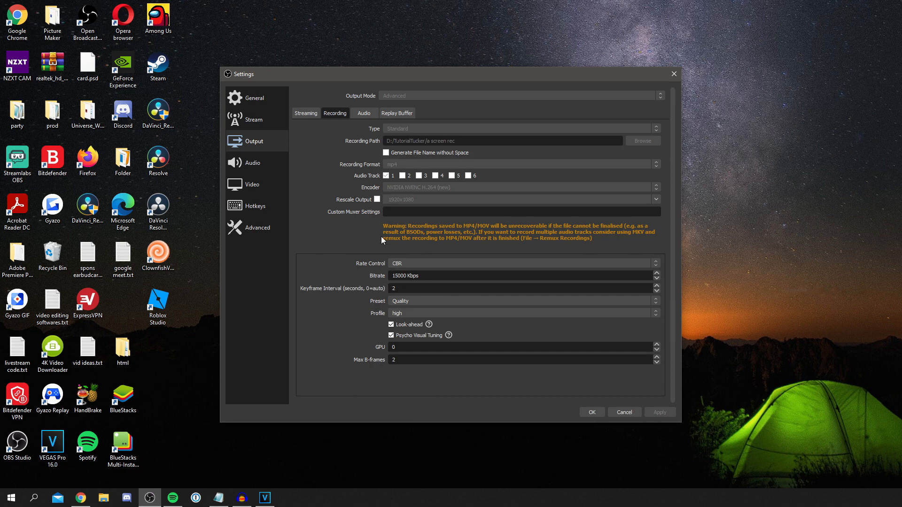
mouse_move(320, 297)
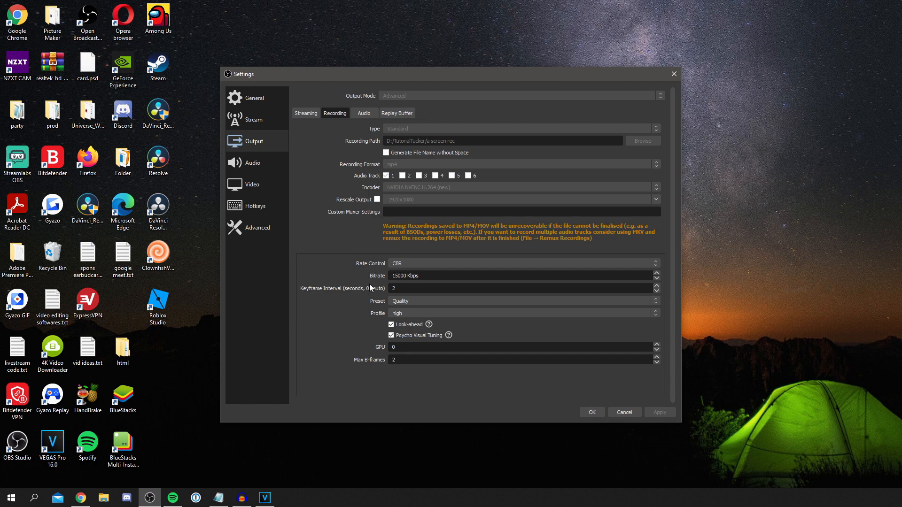
mouse_move(363, 303)
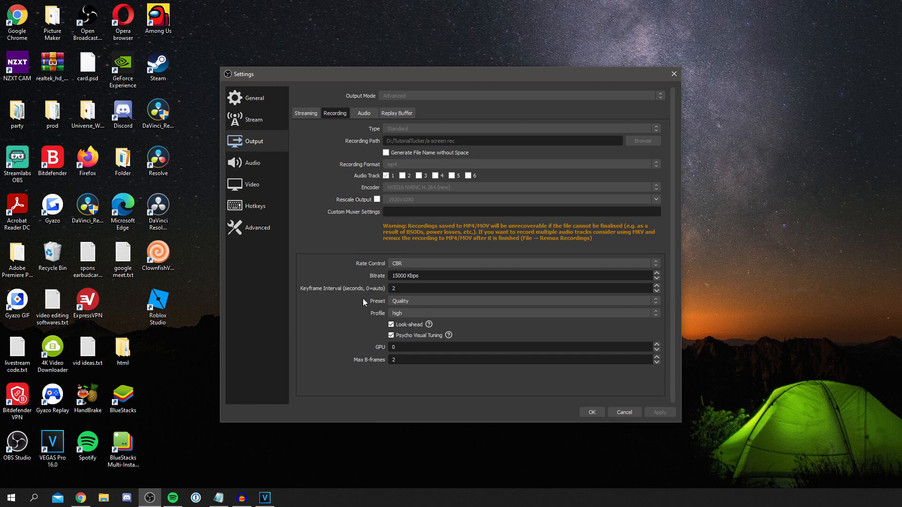
mouse_move(366, 312)
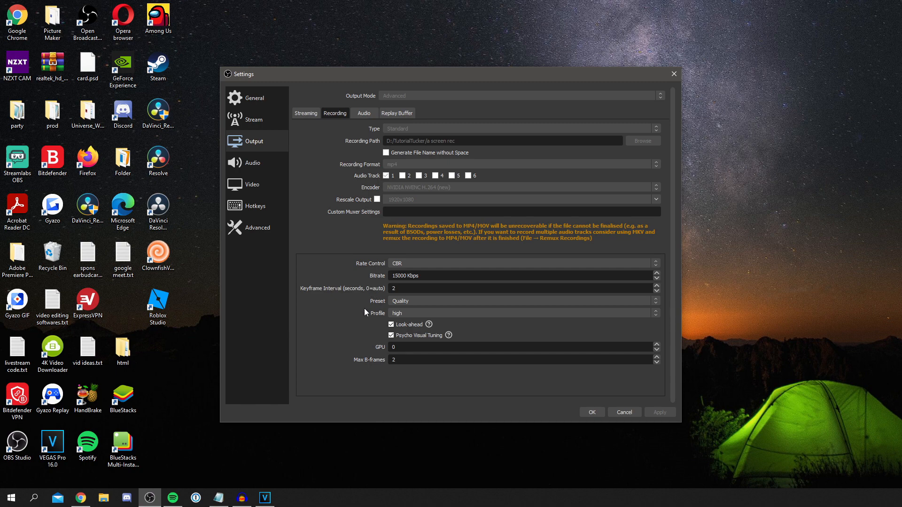
left_click(522, 301)
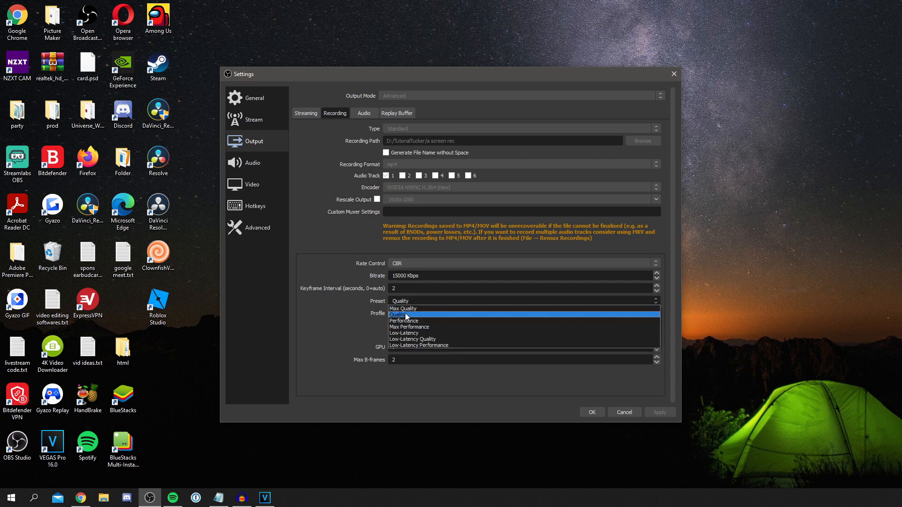
mouse_move(404, 320)
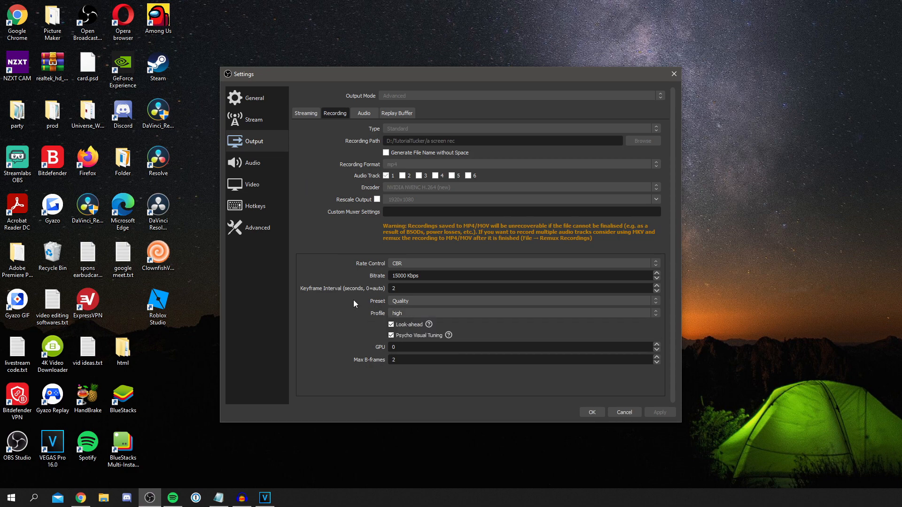
mouse_move(342, 299)
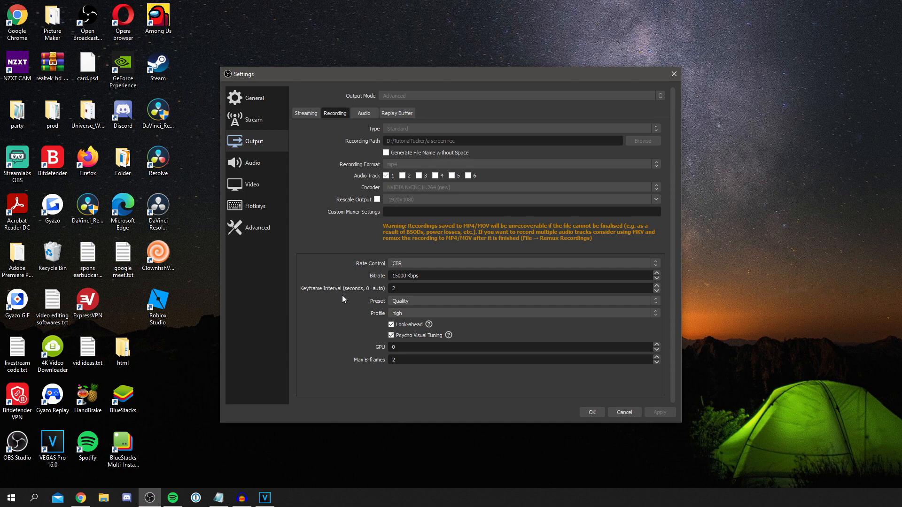
left_click(522, 312)
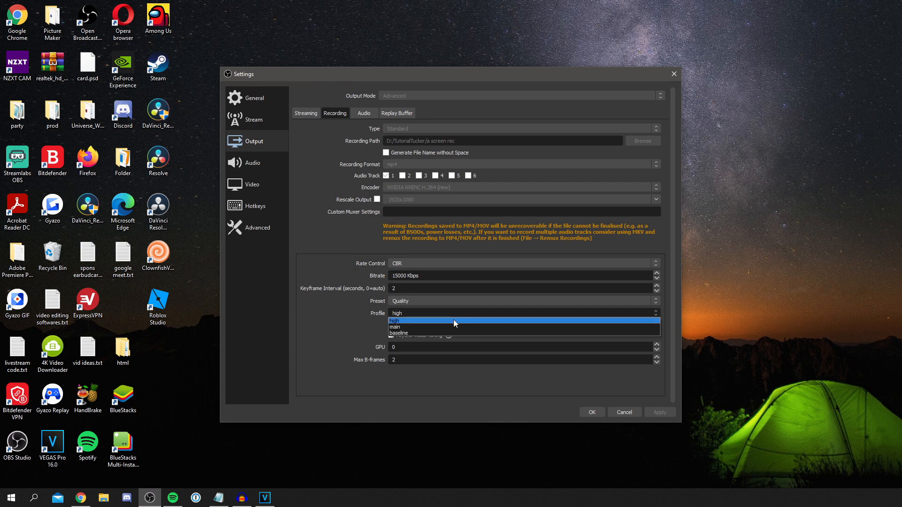
left_click(395, 321)
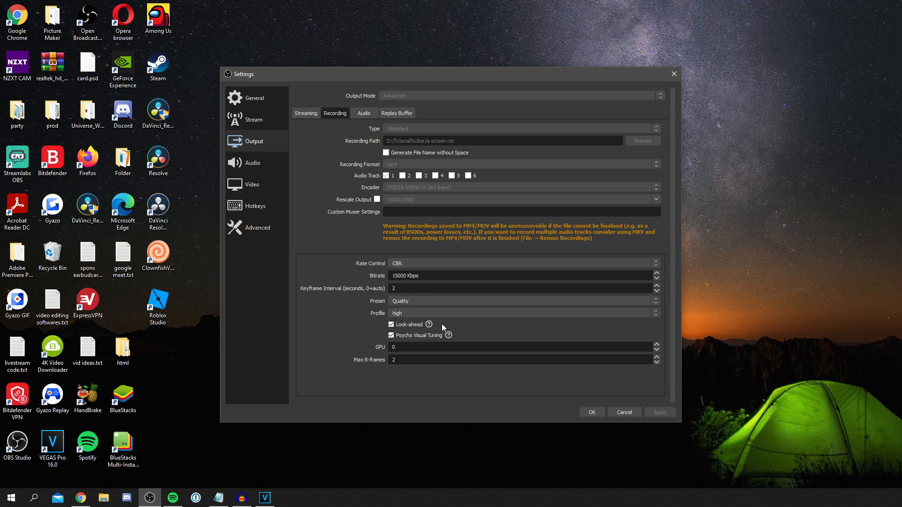
mouse_move(443, 322)
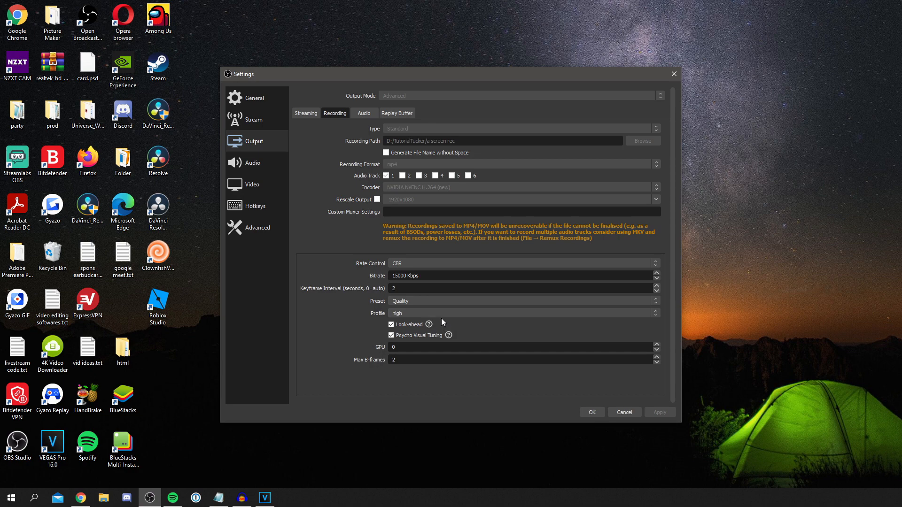
left_click(519, 313)
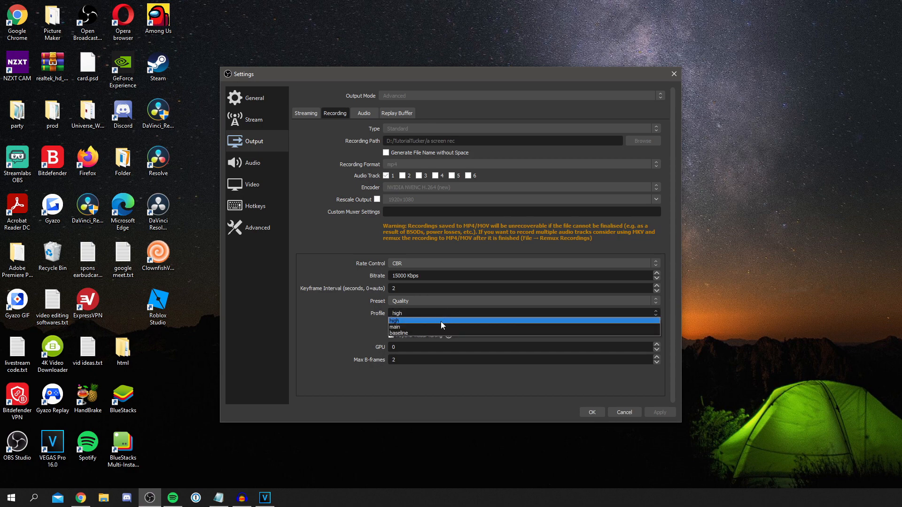
mouse_move(442, 327)
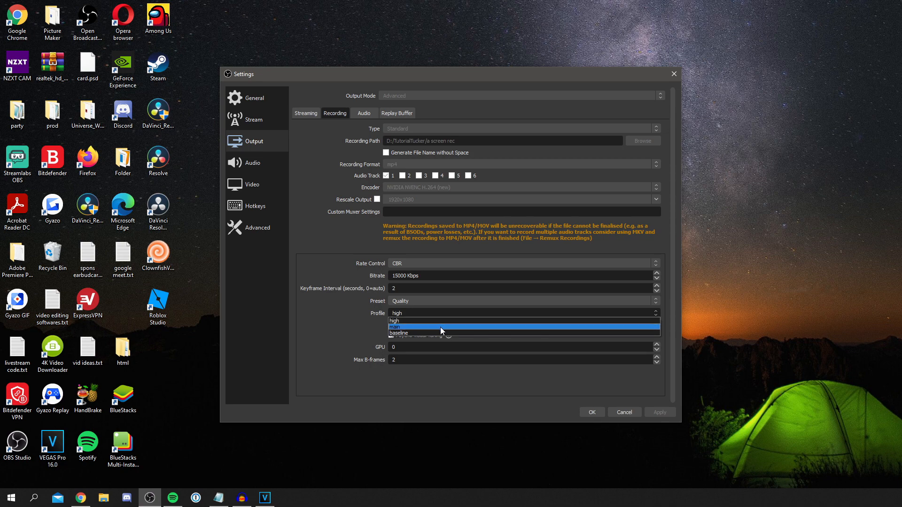
left_click(395, 321)
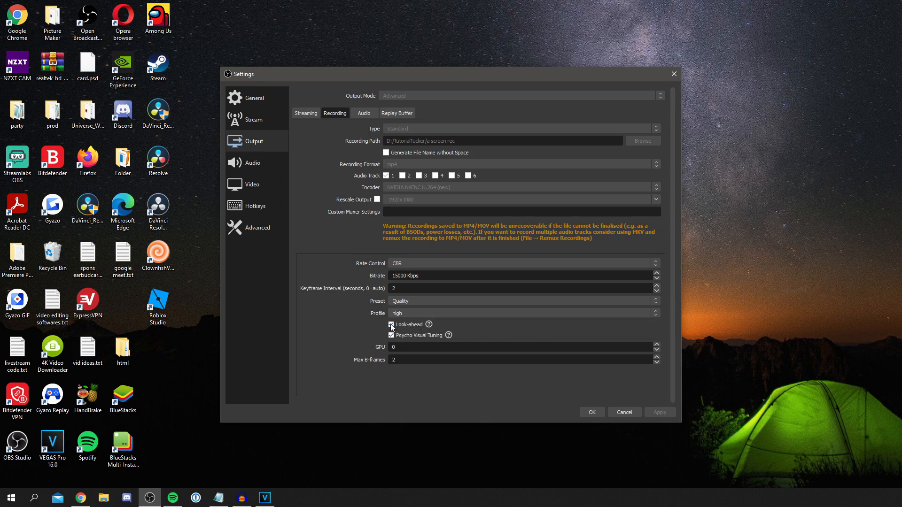
left_click(391, 324)
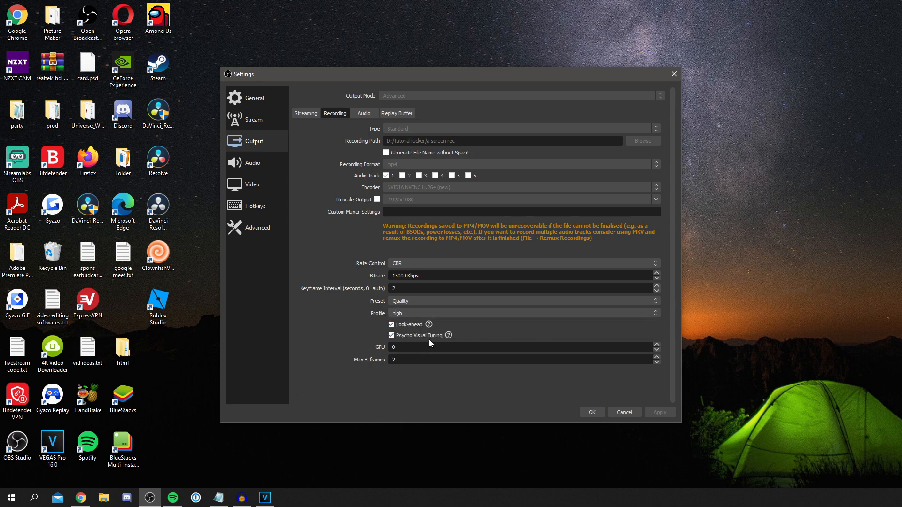
mouse_move(384, 304)
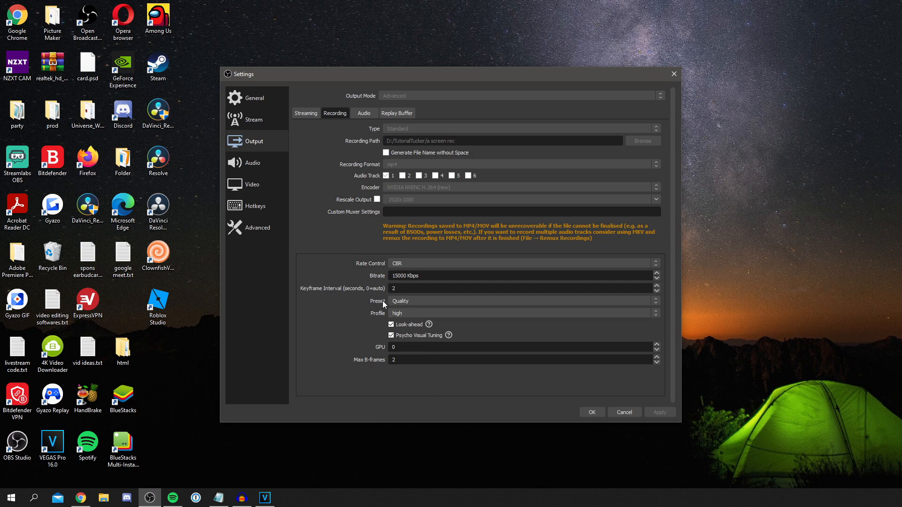
mouse_move(450, 359)
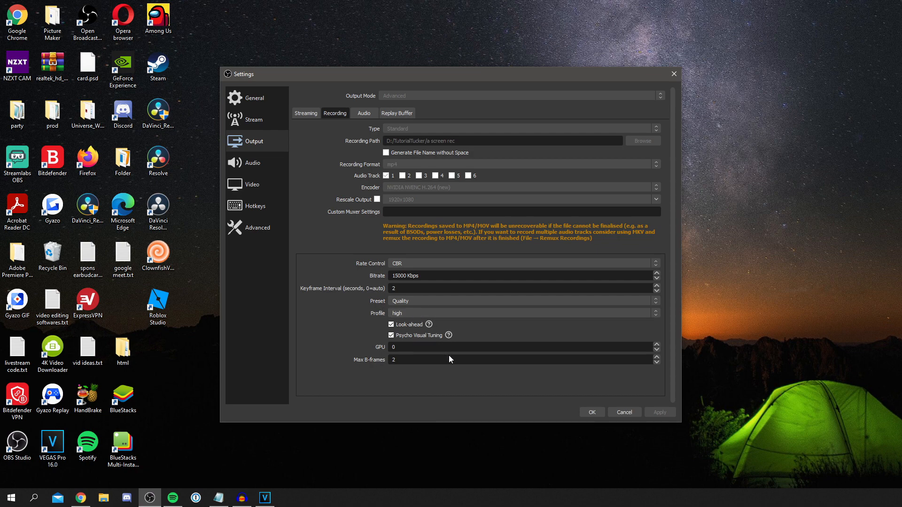
mouse_move(360, 356)
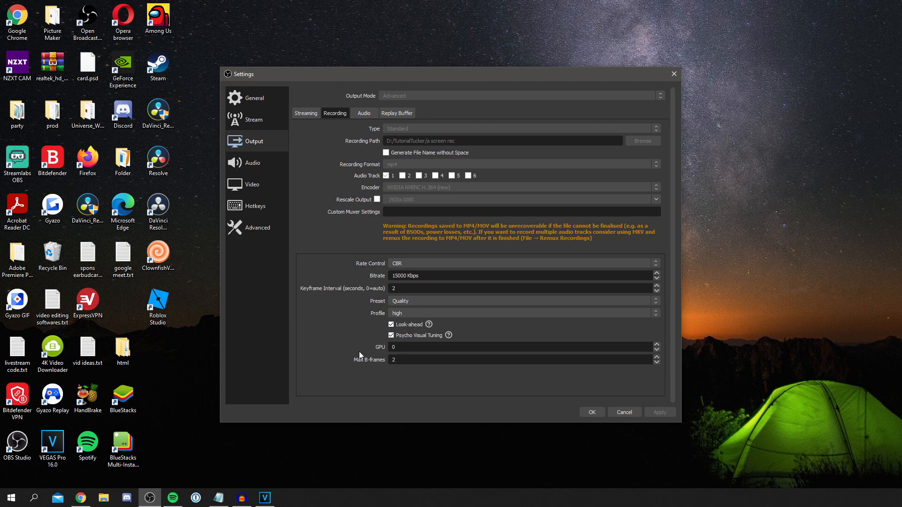
mouse_move(455, 327)
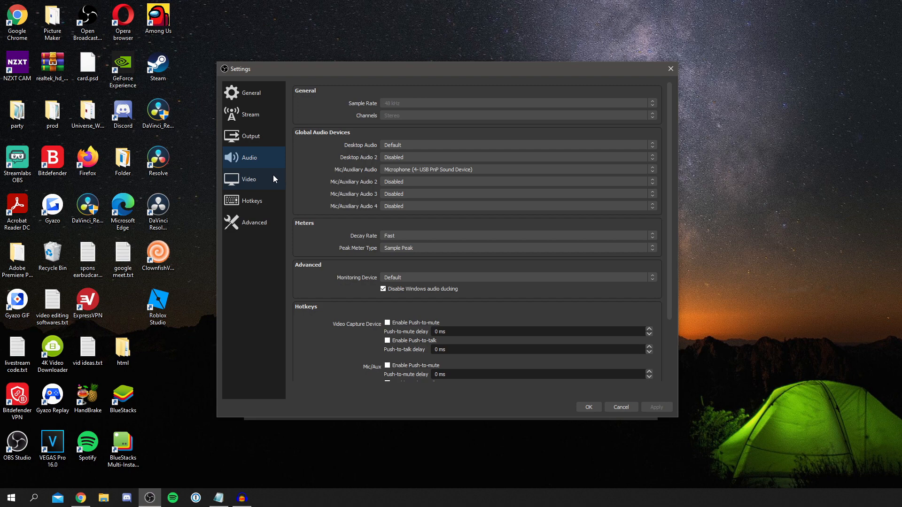
Step: Show the Video page: 1920x1080 canvas and output at 60 FPS, locked while output is active
left_click(248, 178)
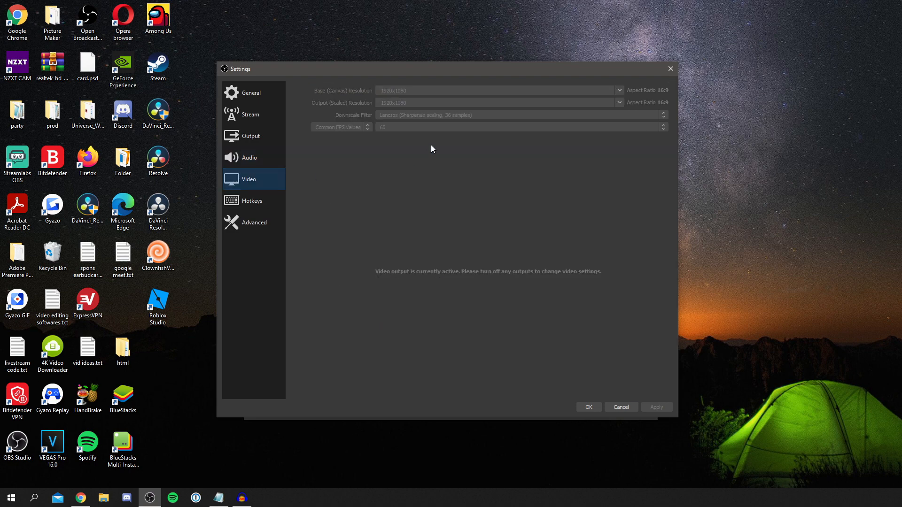
mouse_move(371, 80)
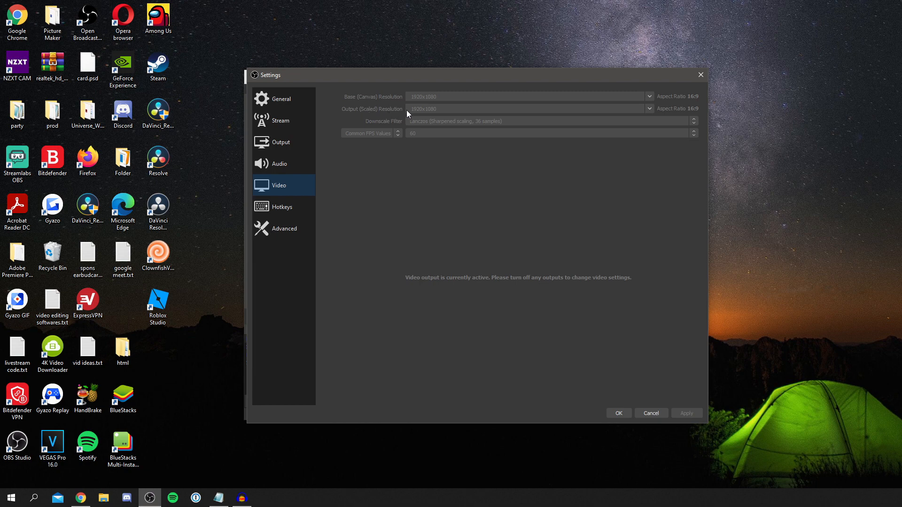
mouse_move(409, 115)
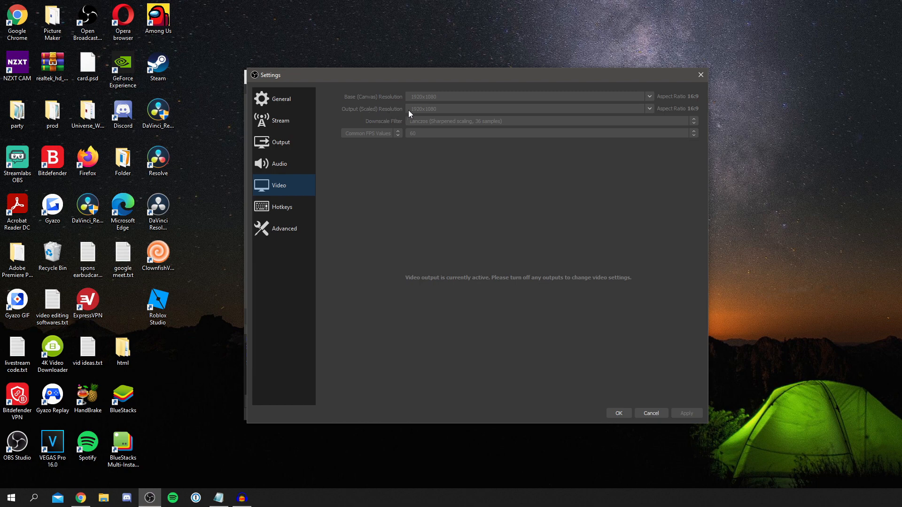
mouse_move(448, 114)
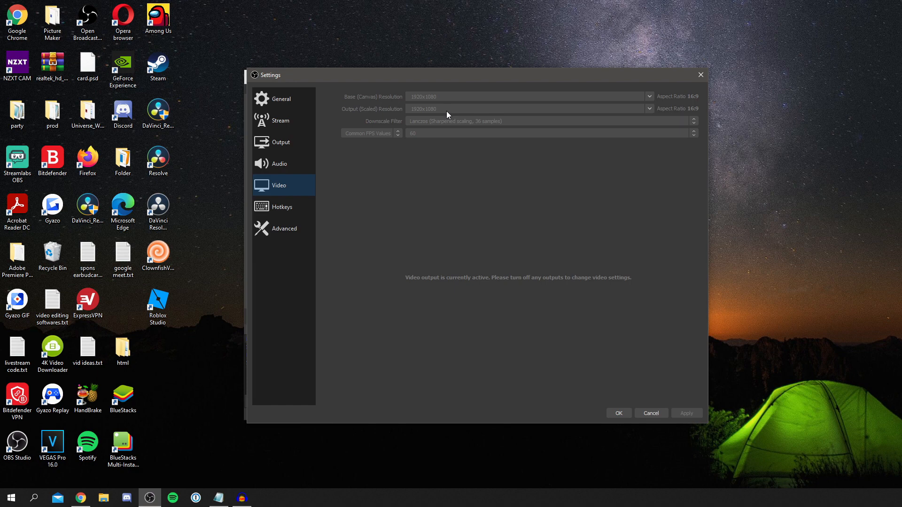
mouse_move(389, 128)
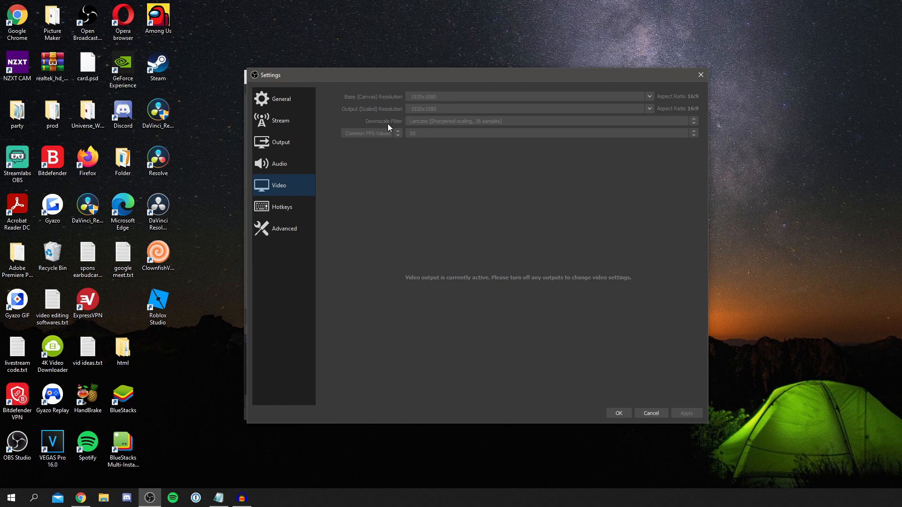
mouse_move(437, 117)
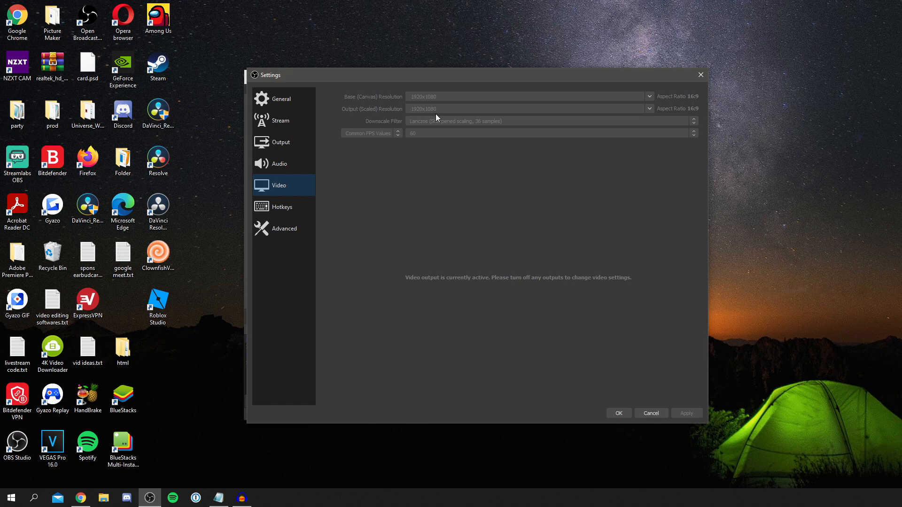
mouse_move(433, 123)
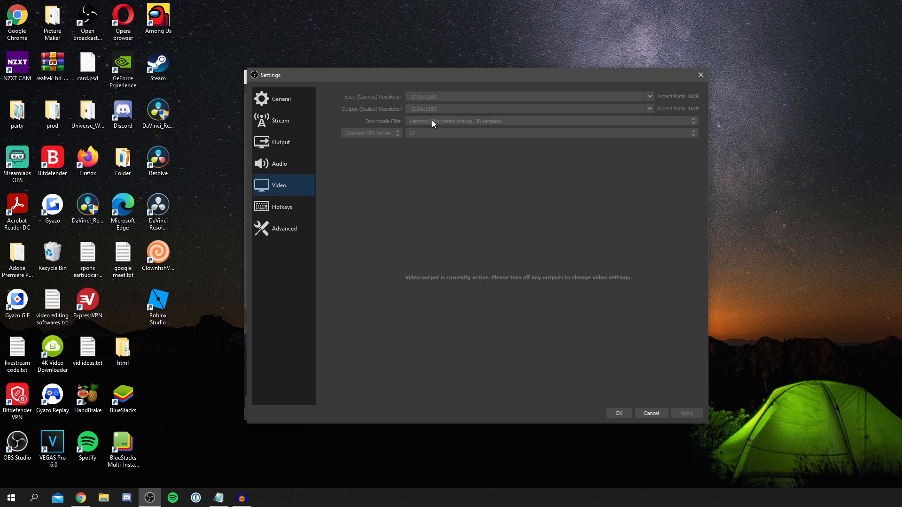
mouse_move(432, 134)
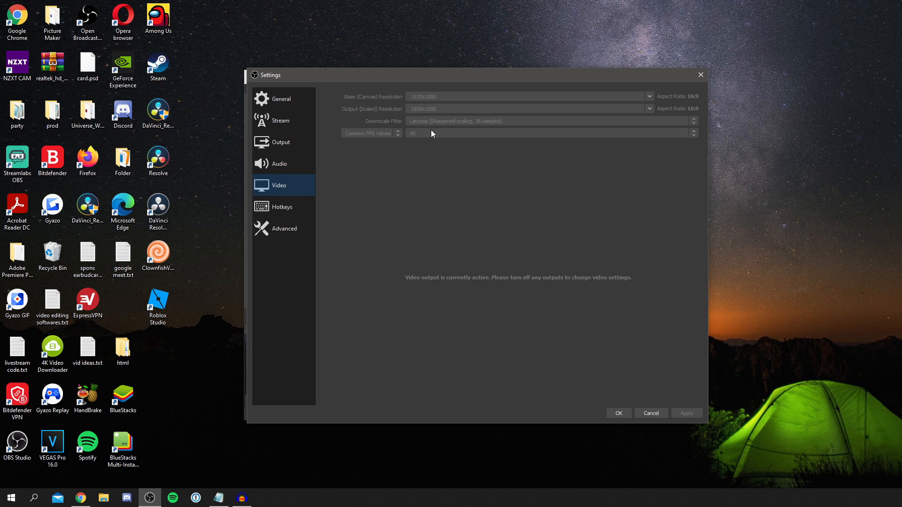
Step: Show the Hotkeys page listing streaming, recording, replay buffer and virtual camera fields
left_click(282, 207)
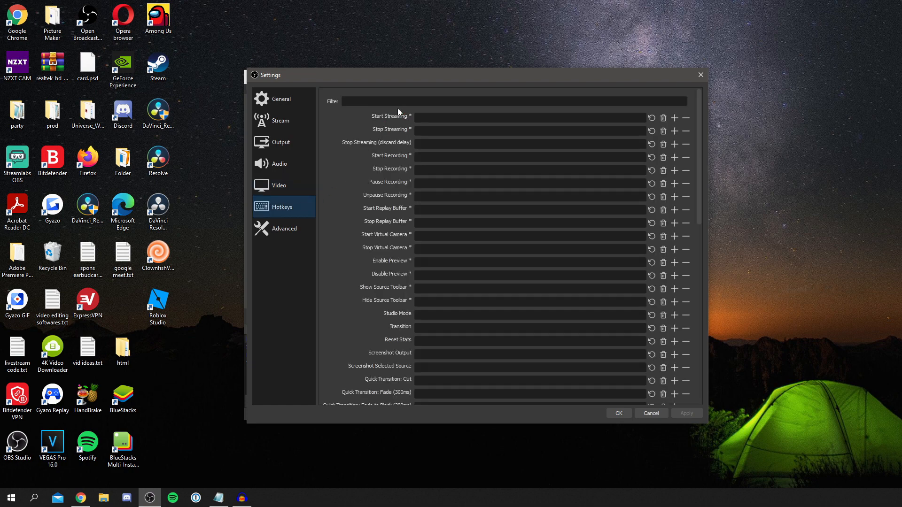
mouse_move(355, 188)
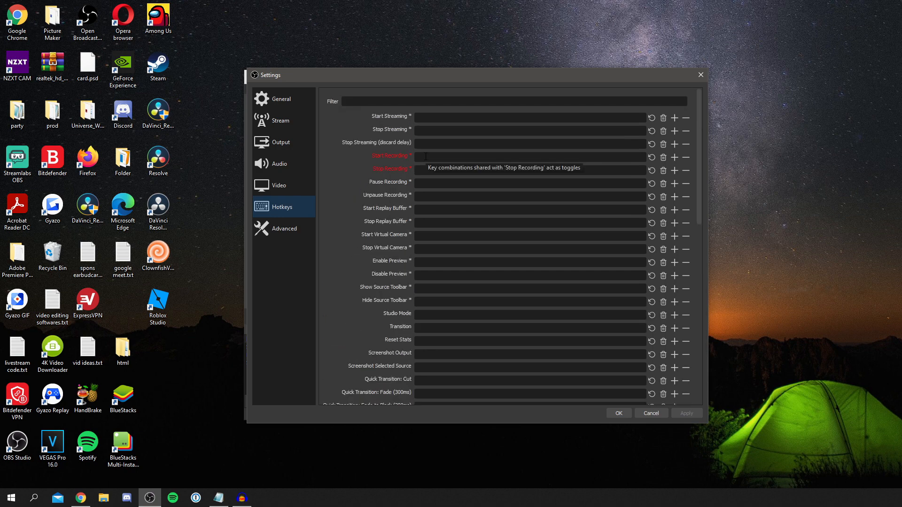
mouse_move(345, 160)
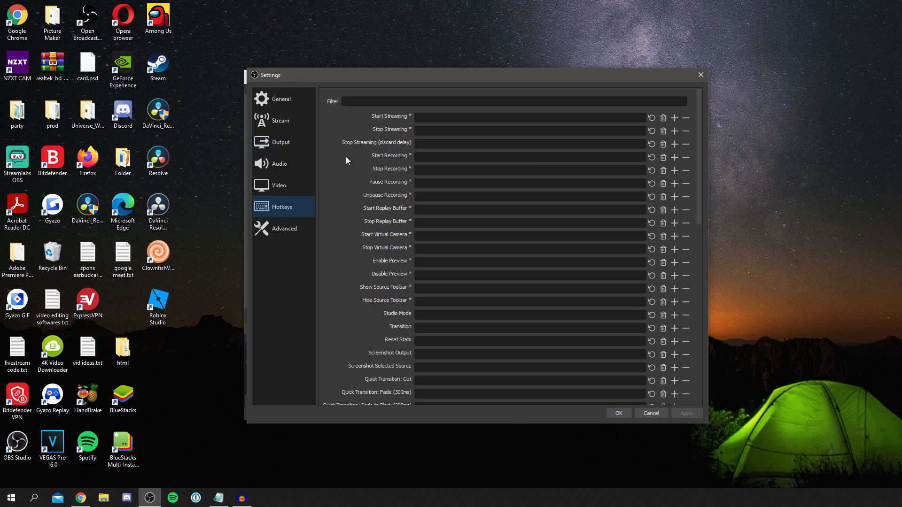
mouse_move(349, 160)
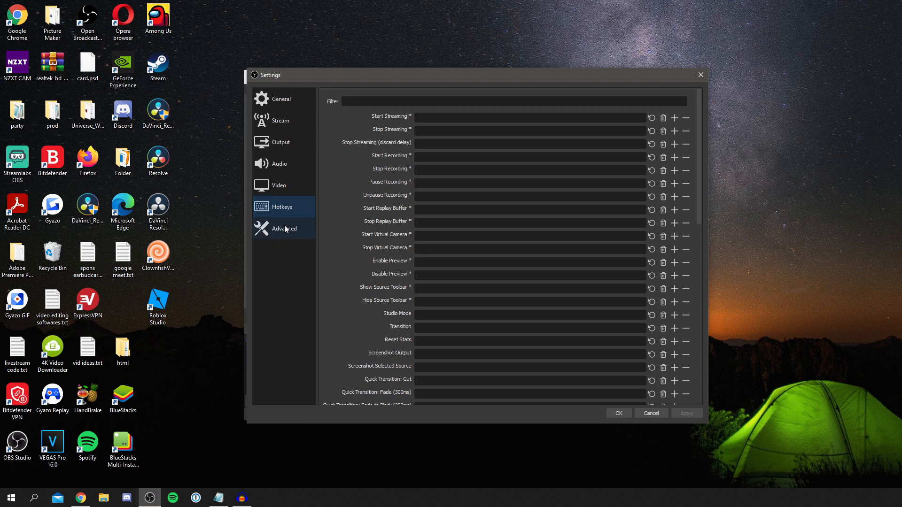
Step: Review the Advanced page's process priority levels and keep it at Normal
left_click(284, 228)
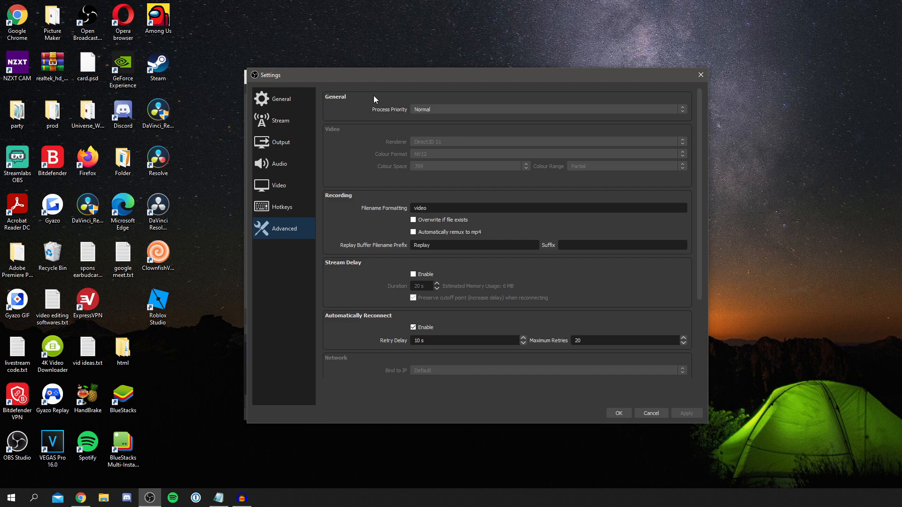
mouse_move(384, 115)
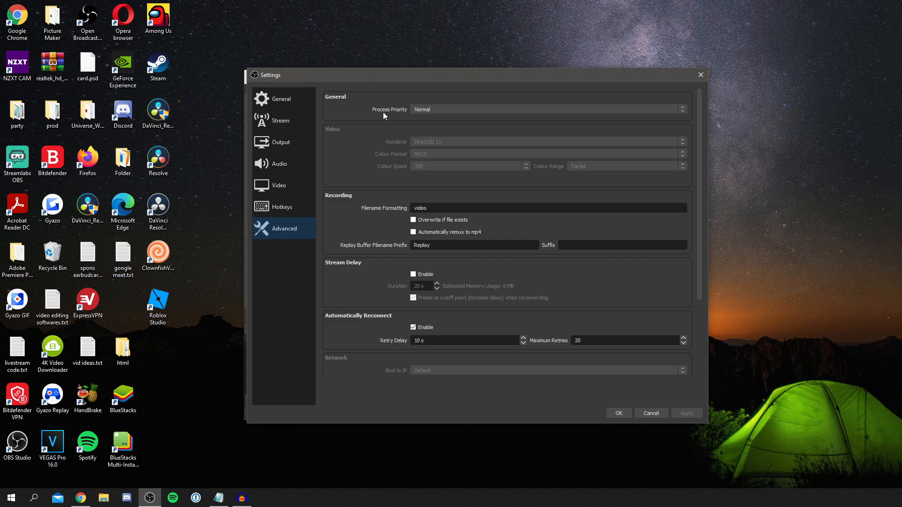
mouse_move(401, 113)
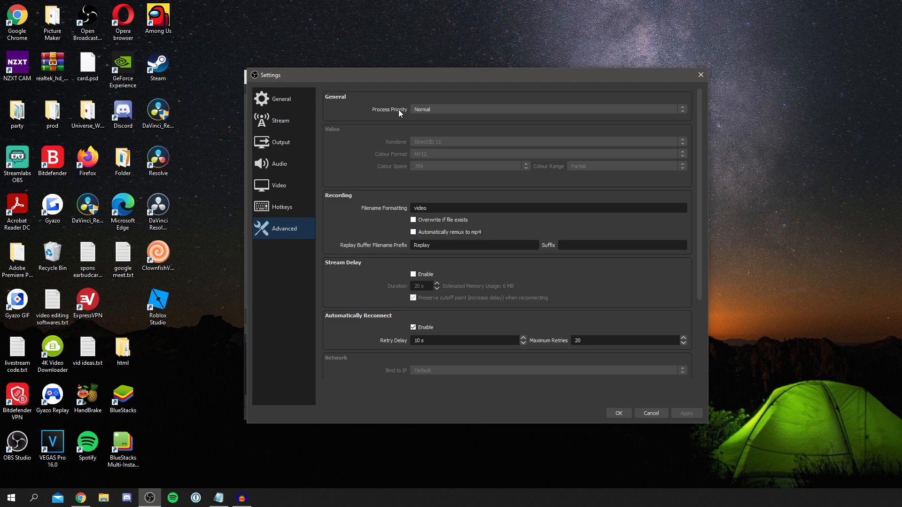
left_click(548, 109)
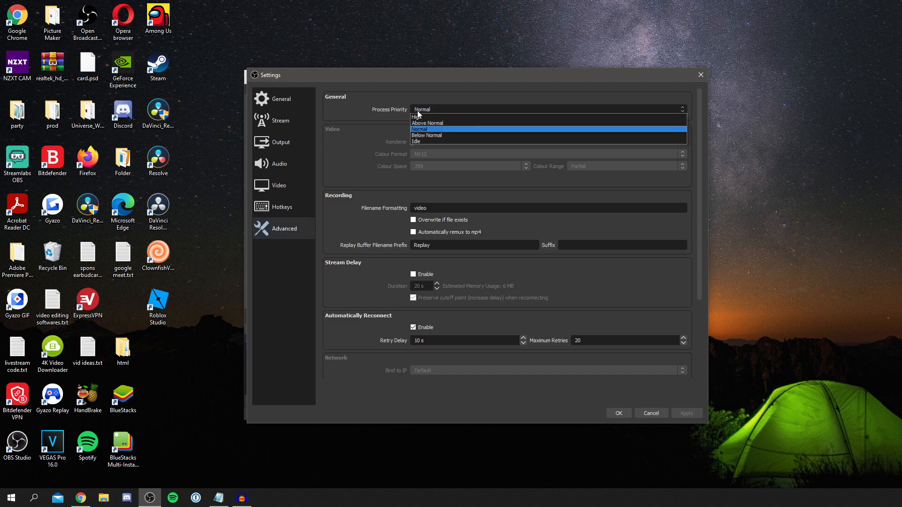
left_click(421, 128)
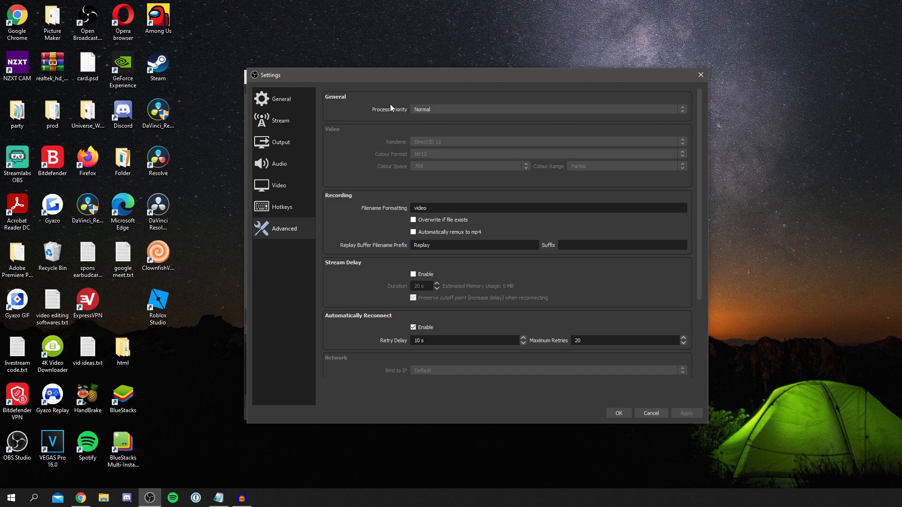
mouse_move(398, 109)
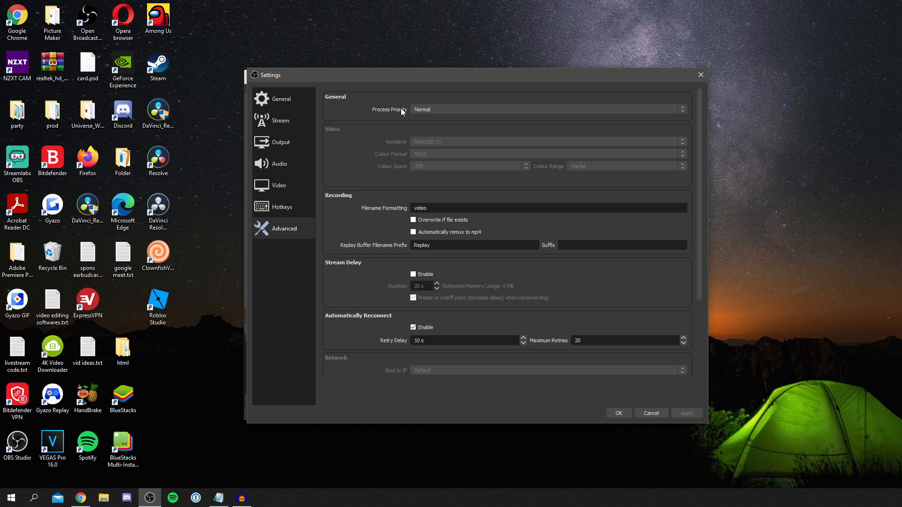
mouse_move(424, 151)
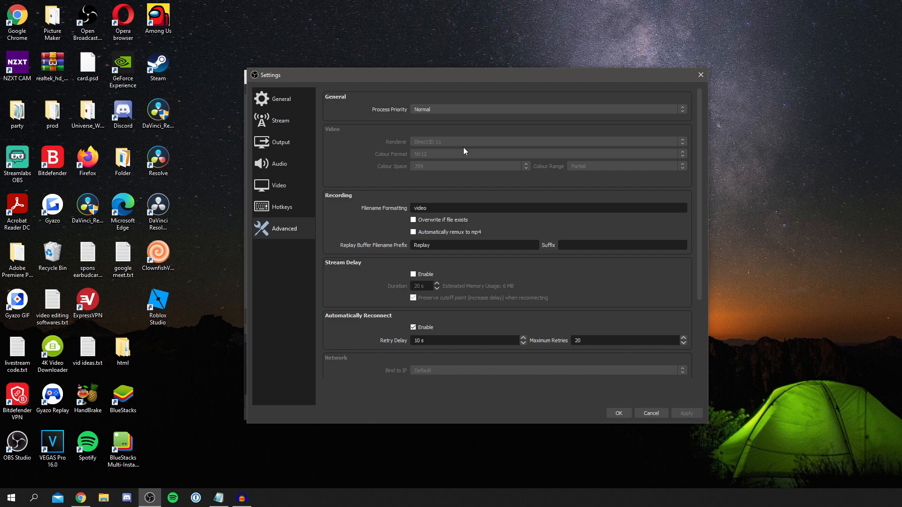
mouse_move(436, 160)
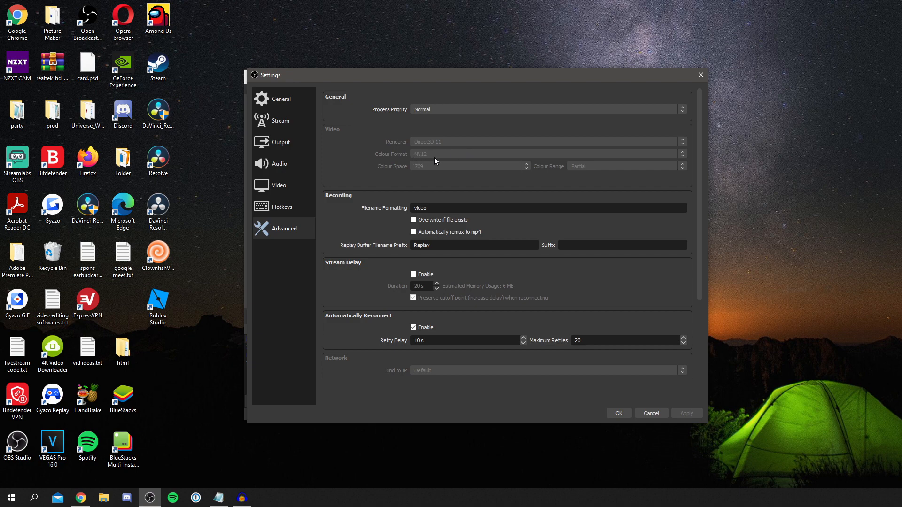
mouse_move(421, 157)
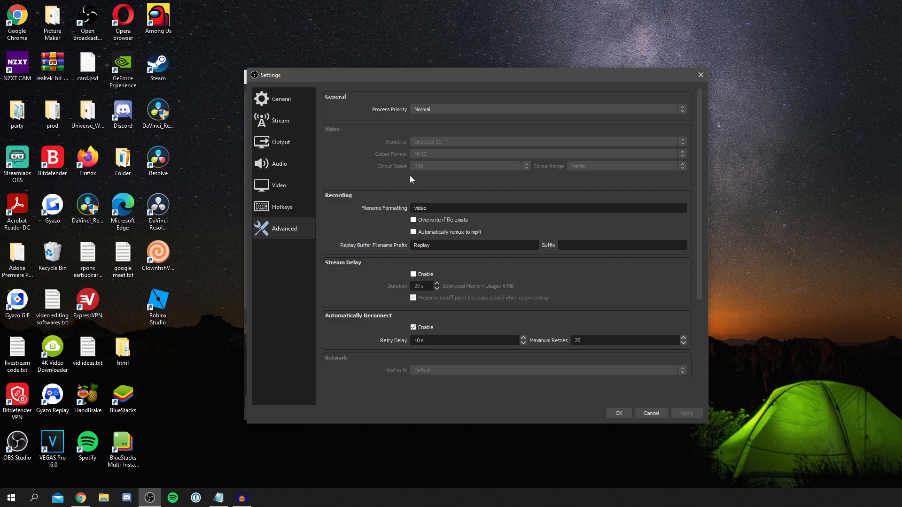
mouse_move(415, 176)
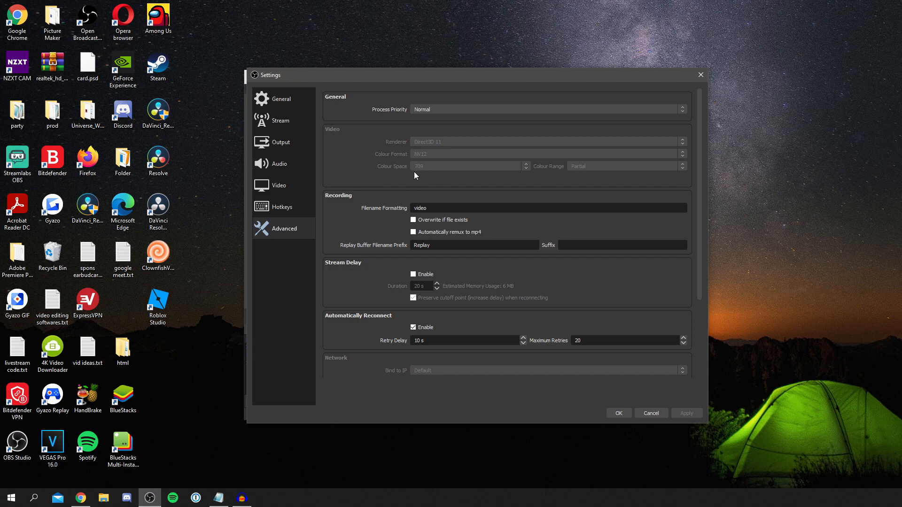
mouse_move(593, 173)
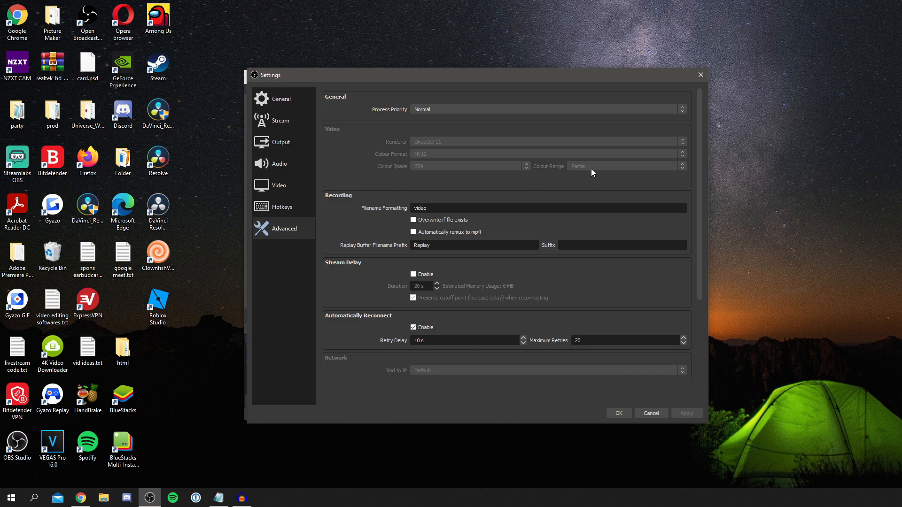
mouse_move(431, 199)
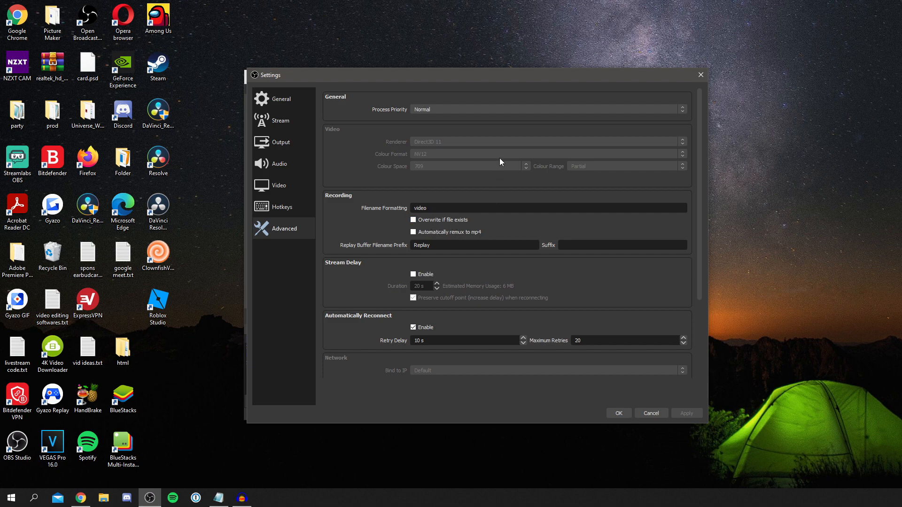
mouse_move(454, 271)
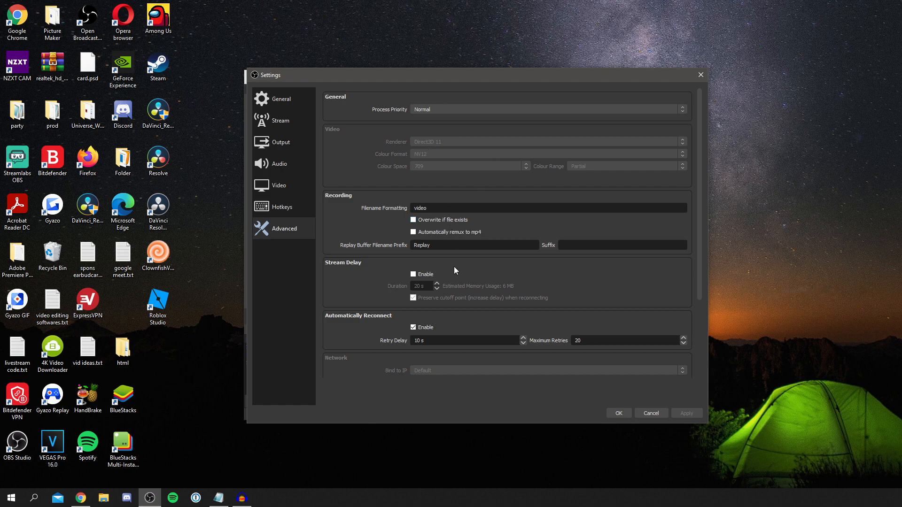
scroll("down", 3)
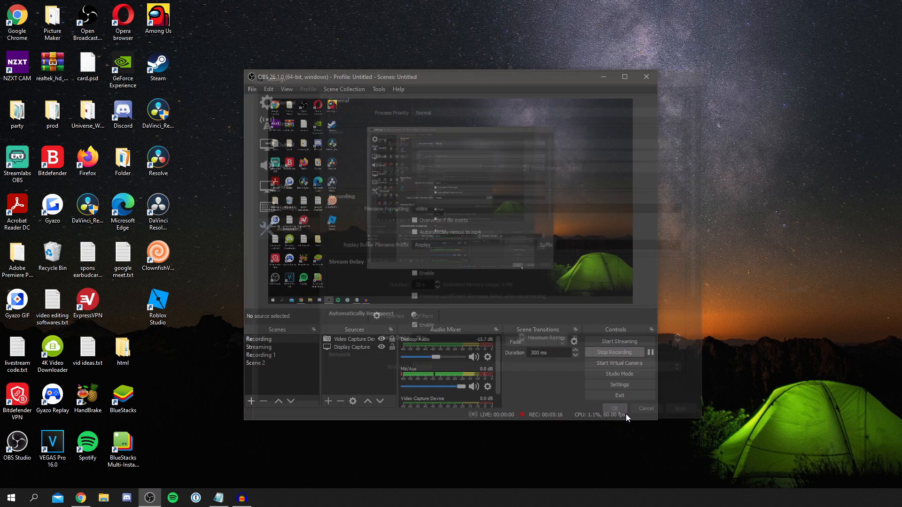
Step: Confirm with OK, returning to the main window with recording still running
left_click(613, 409)
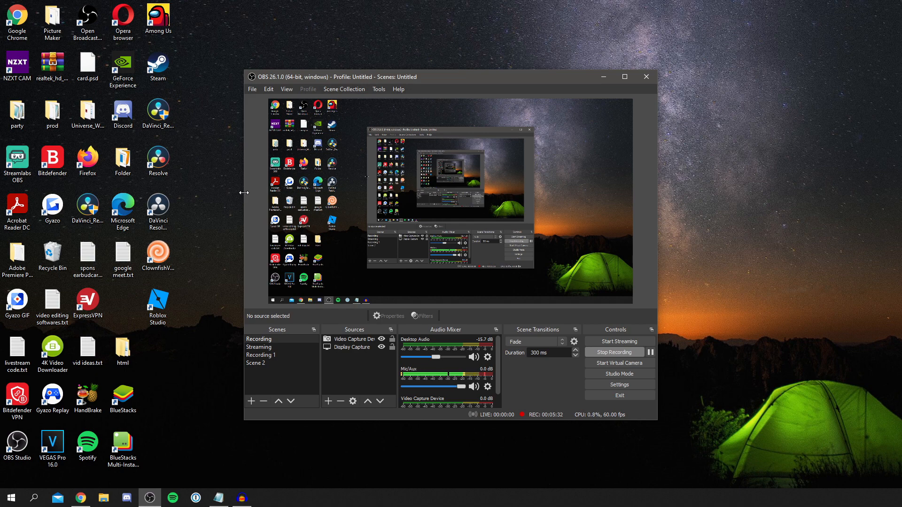
mouse_move(225, 186)
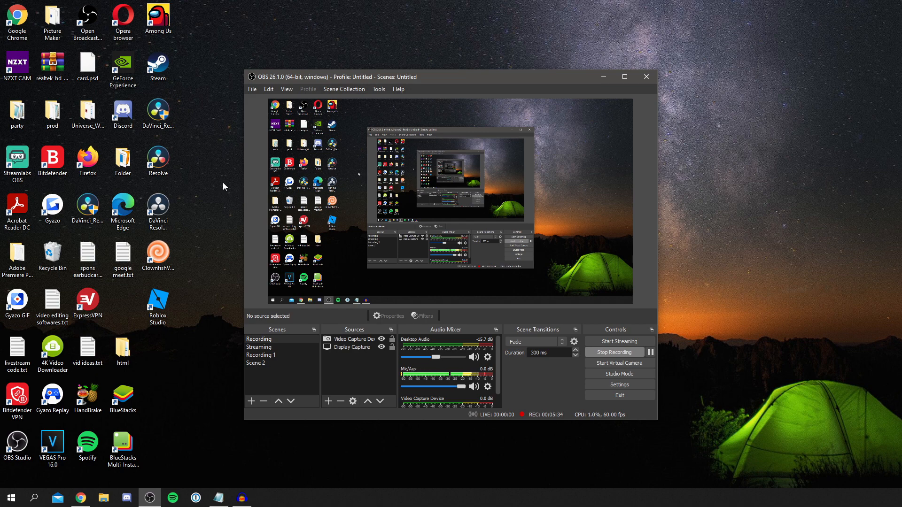